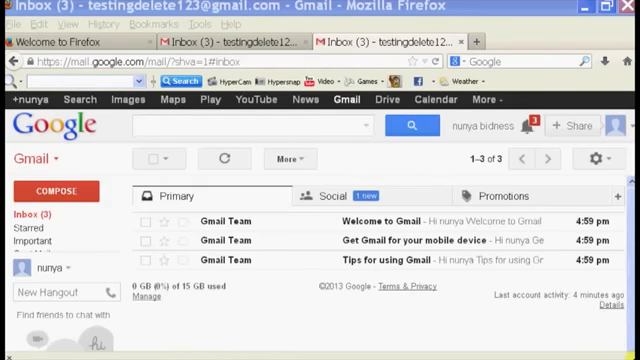
mouse_move(170, 123)
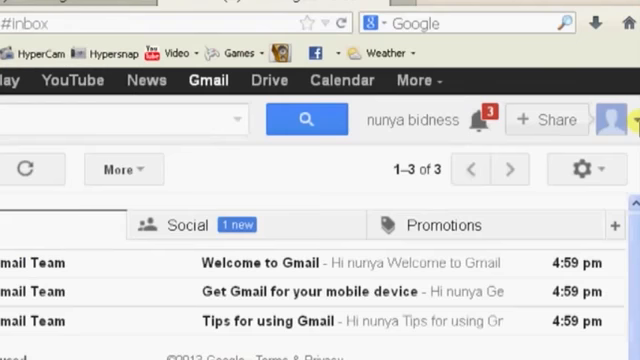
- Open the Gmail profile avatar menu to show the signed-in account summary
click(617, 120)
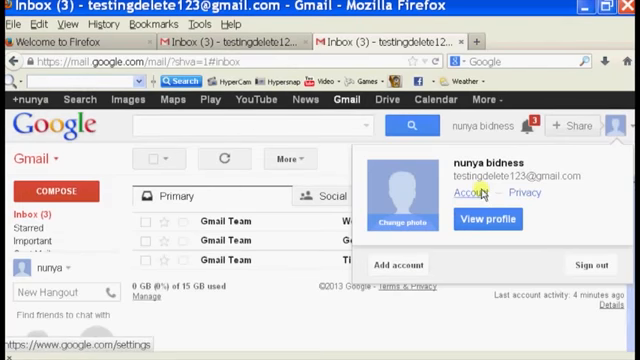
- Go to the Google Account settings overview and scroll to Account Management
click(461, 191)
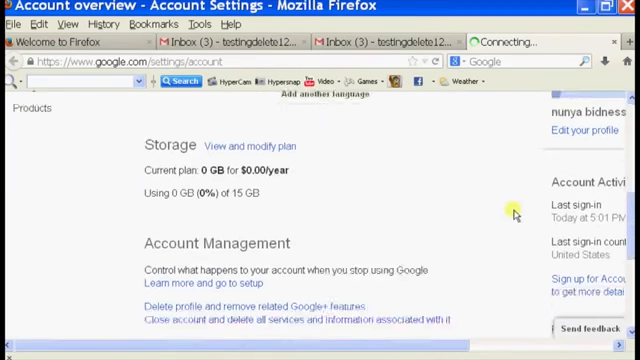
scroll(down, 3)
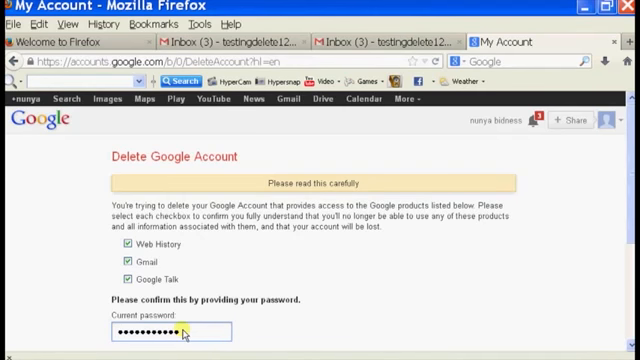
- Tick the 'Yes, I want to delete my account' confirmation on the deletion form
scroll(down, 3)
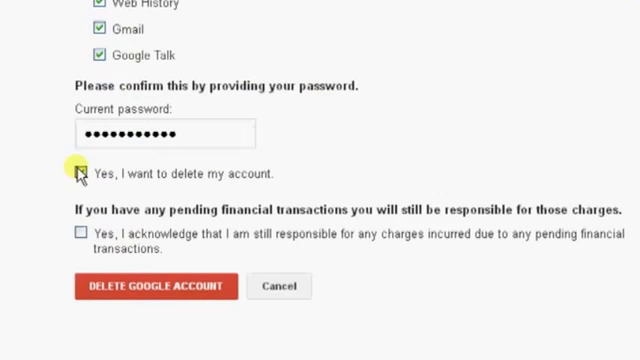
click(80, 173)
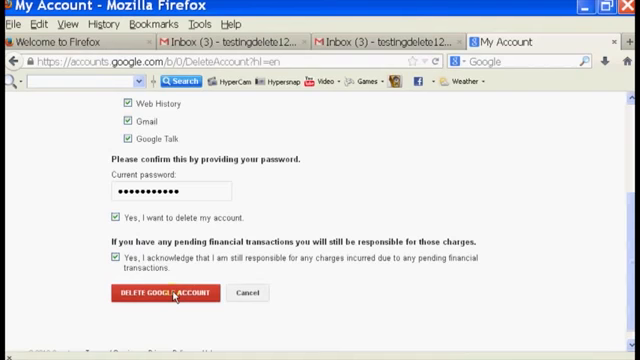
- Submit the 'Delete Google Account' button to finalize deleting the account
click(152, 293)
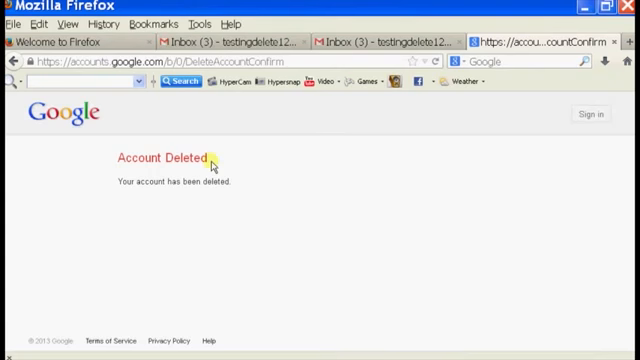
mouse_move(201, 199)
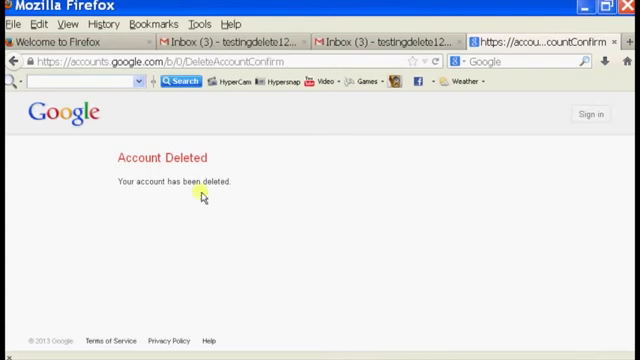